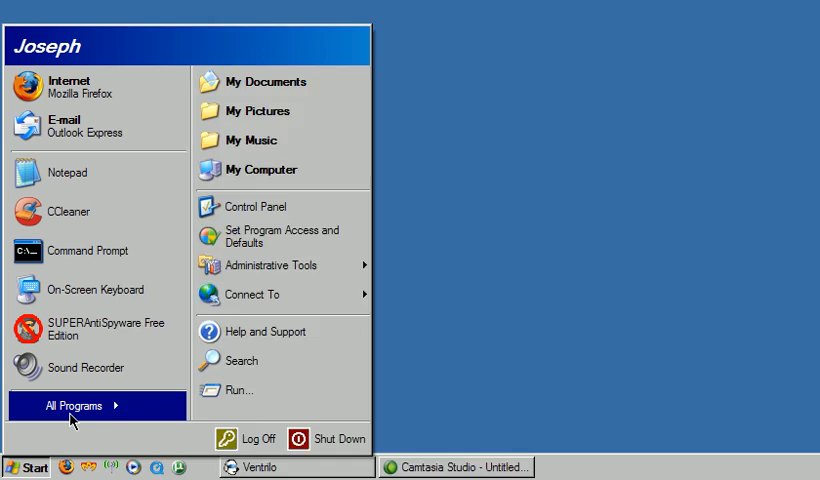
Launch Disk Defragmenter from System Tools, showing Local Disk (C:) with 33.14 GB free.
left_click(77, 406)
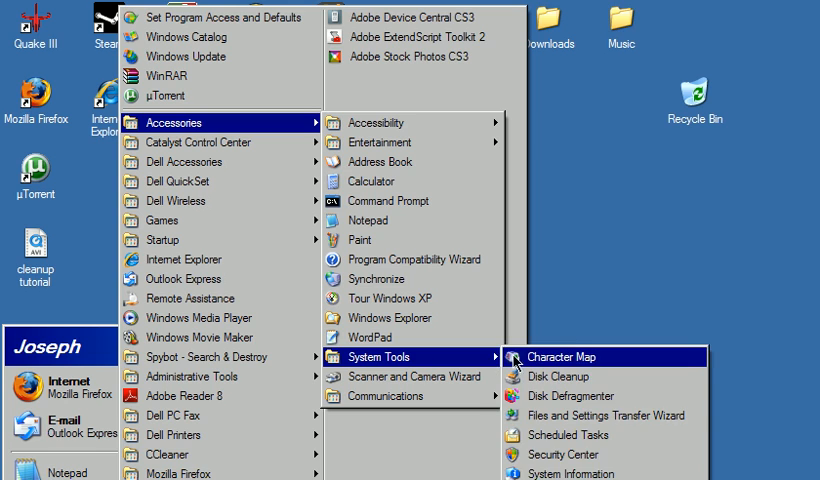
left_click(570, 396)
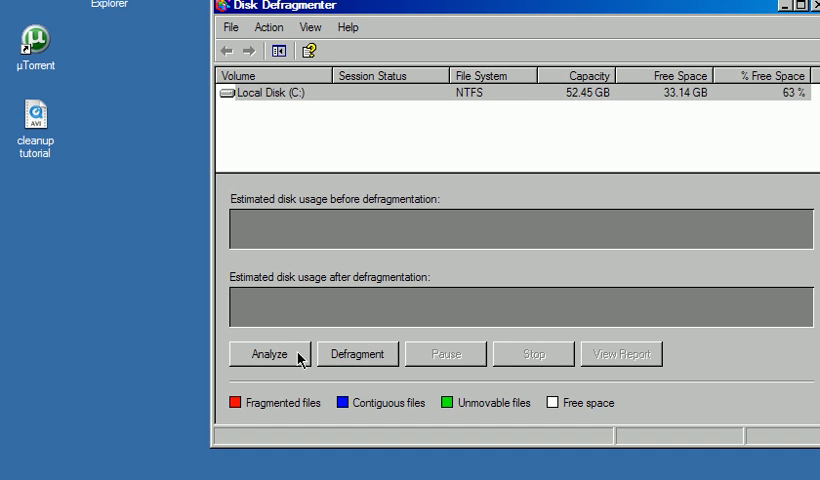
Analyze Local Disk (C:) for fragmentation, then close Disk Defragmenter.
left_click(272, 353)
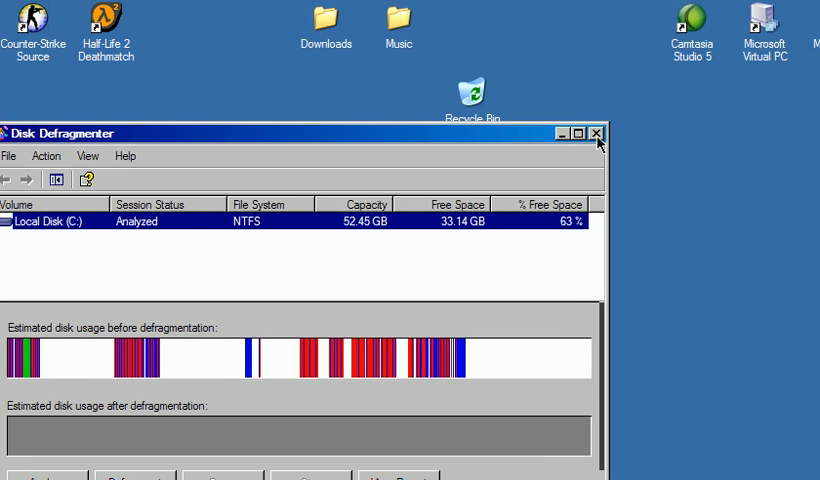
left_click(25, 466)
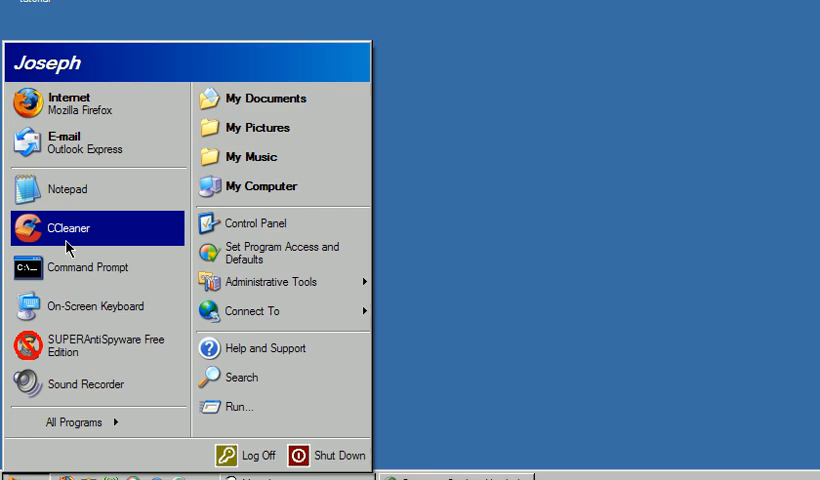
Launch CCleaner and run its analysis, finding about 2.30MB of junk files.
left_click(67, 228)
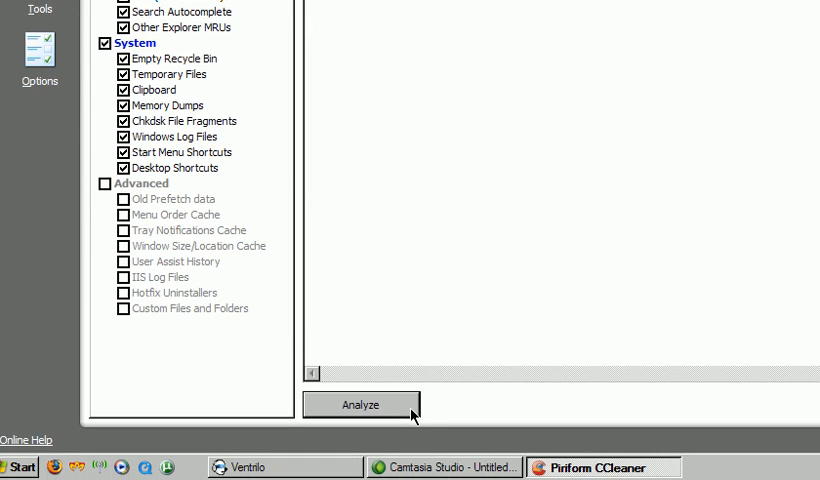
left_click(363, 404)
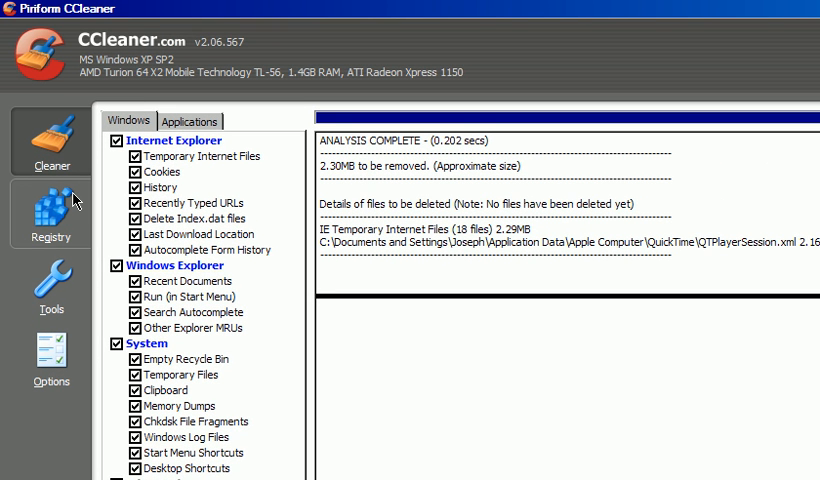
mouse_move(75, 205)
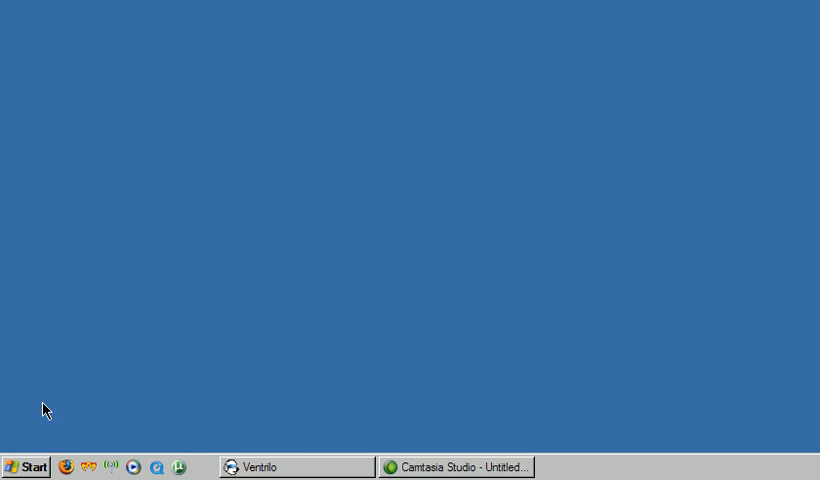
Launch SUPERAntiSpyware and confirm its spyware definitions are up to date.
left_click(24, 467)
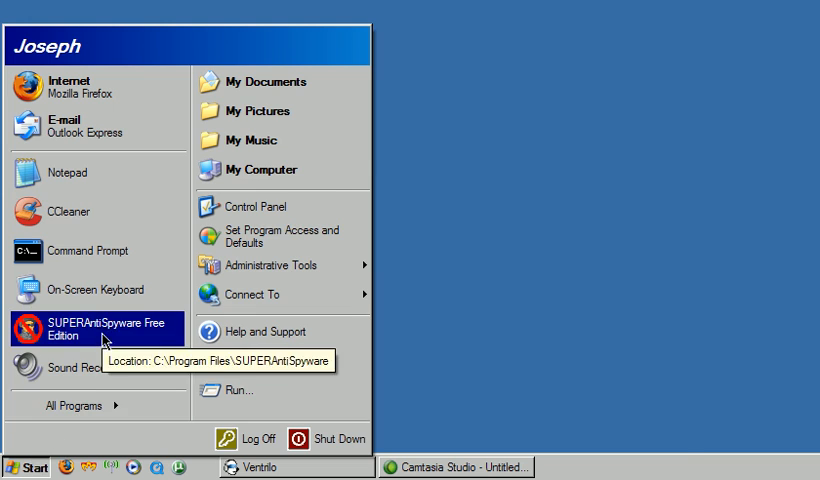
left_click(95, 329)
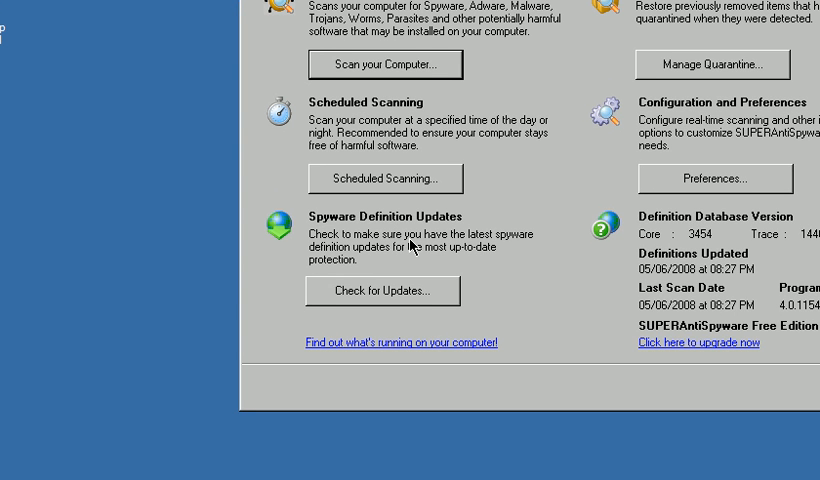
left_click(382, 291)
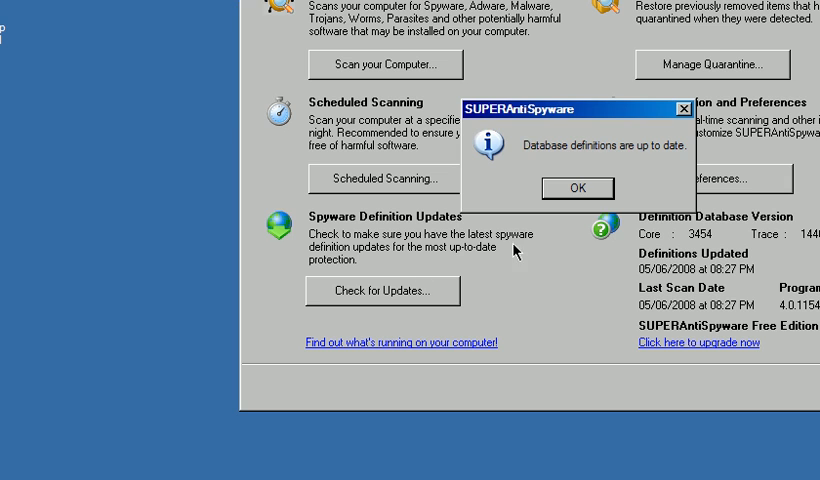
left_click(577, 188)
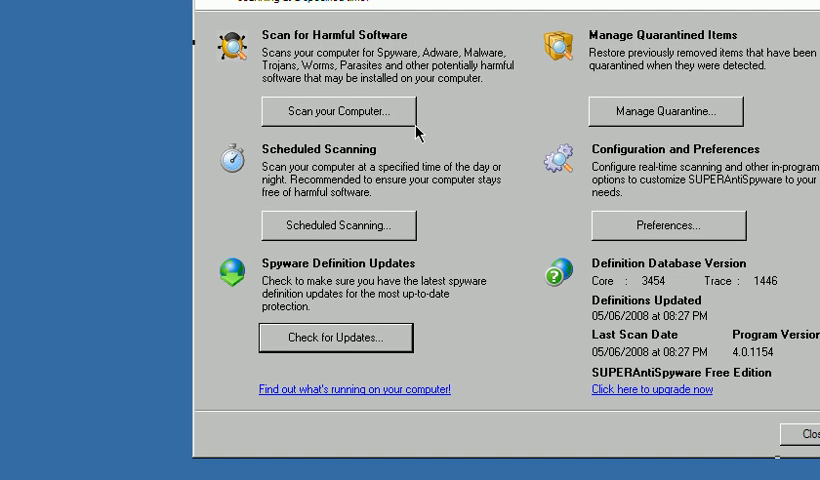
Run a custom scan of startup locations, acknowledge no threats, and close SUPERAntiSpyware.
left_click(338, 110)
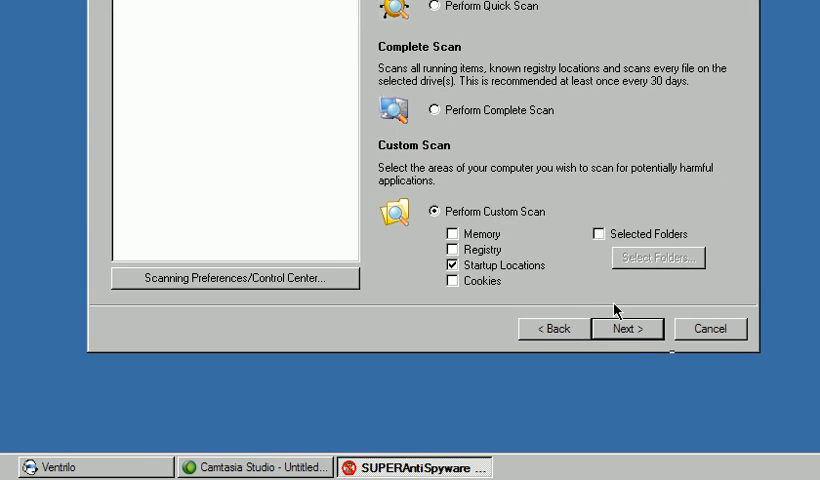
left_click(627, 328)
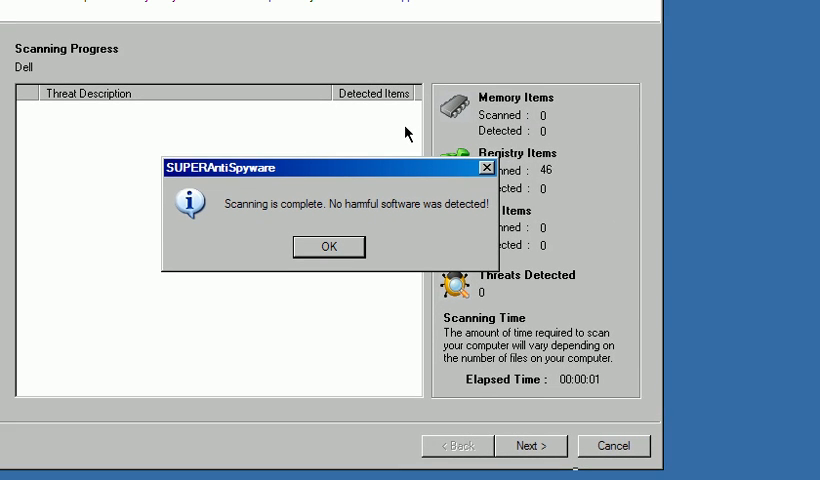
left_click(328, 246)
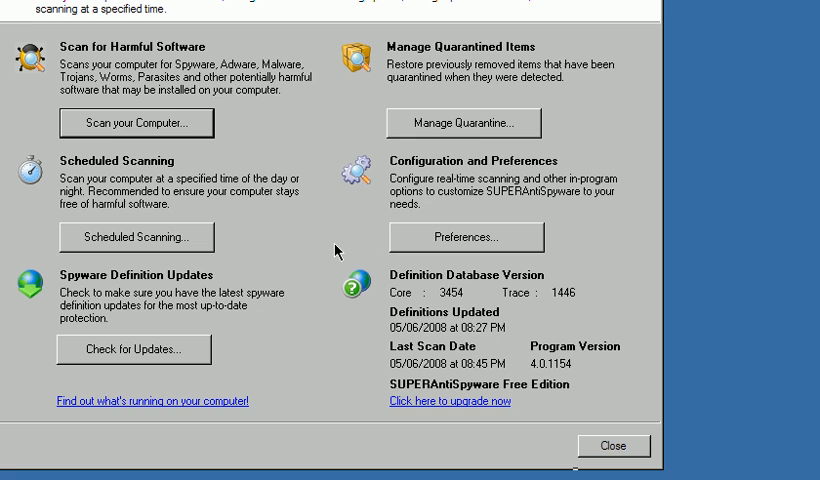
left_click(612, 446)
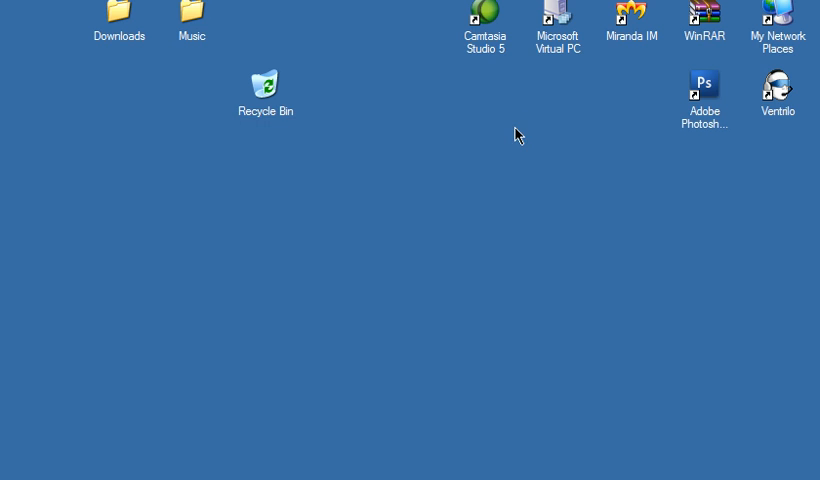
mouse_move(514, 130)
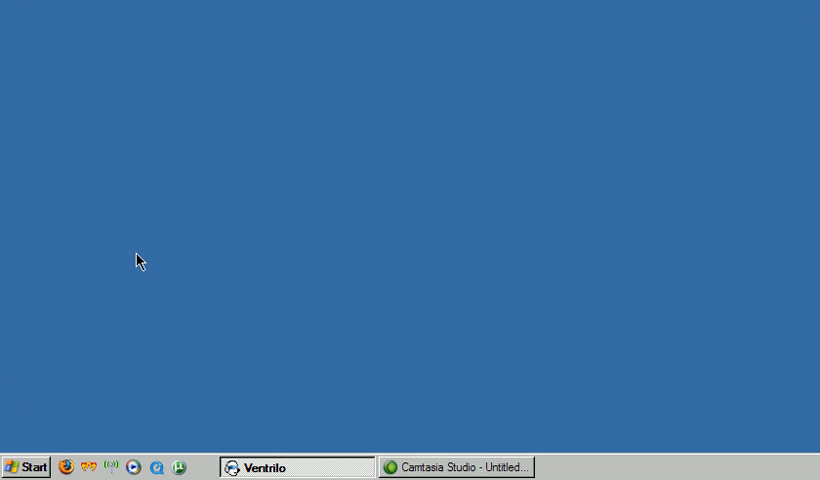
mouse_move(35, 438)
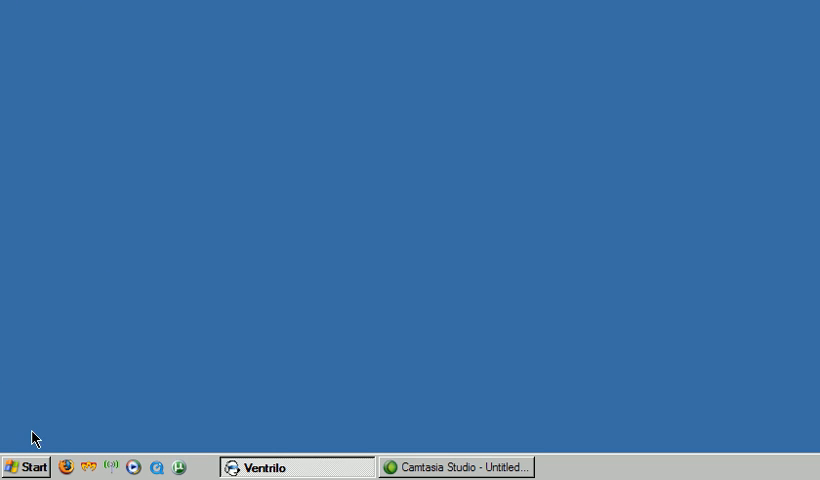
left_click(24, 466)
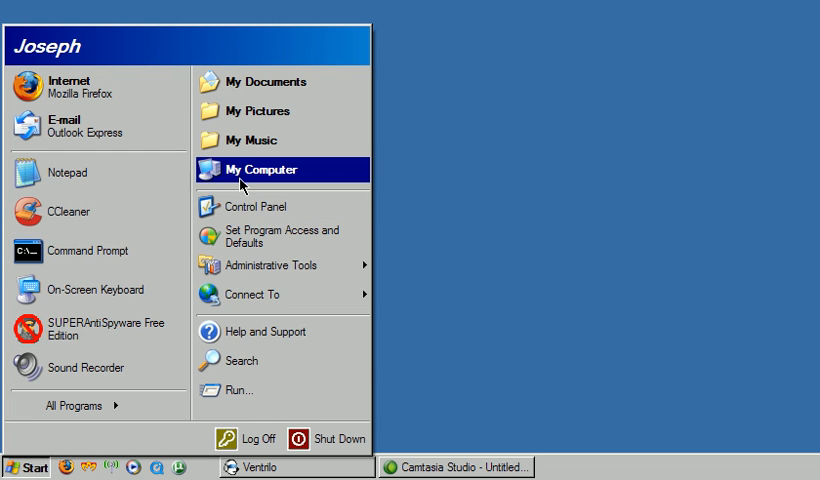
right_click(258, 169)
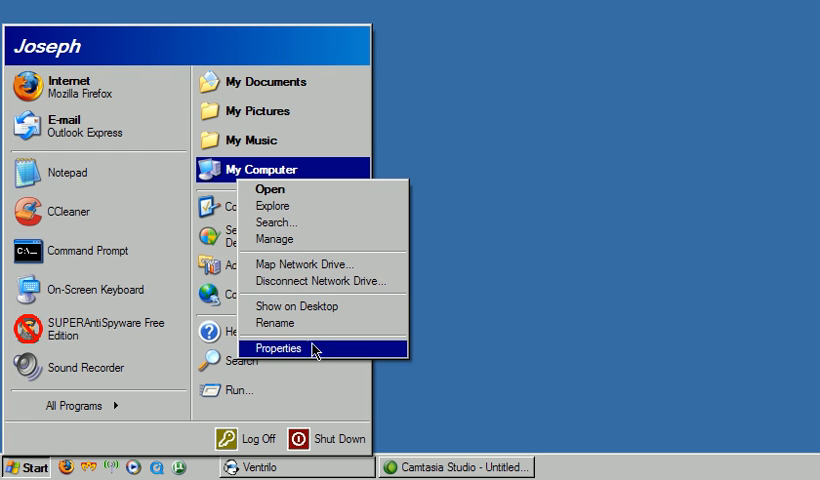
left_click(280, 346)
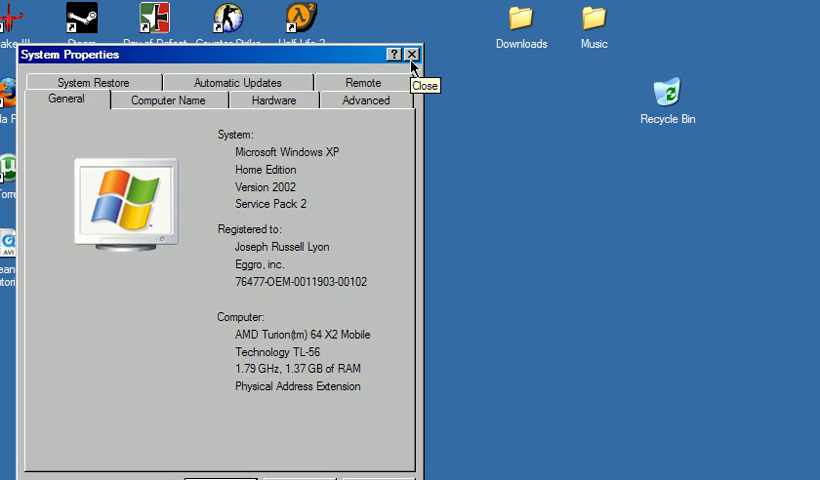
left_click(412, 55)
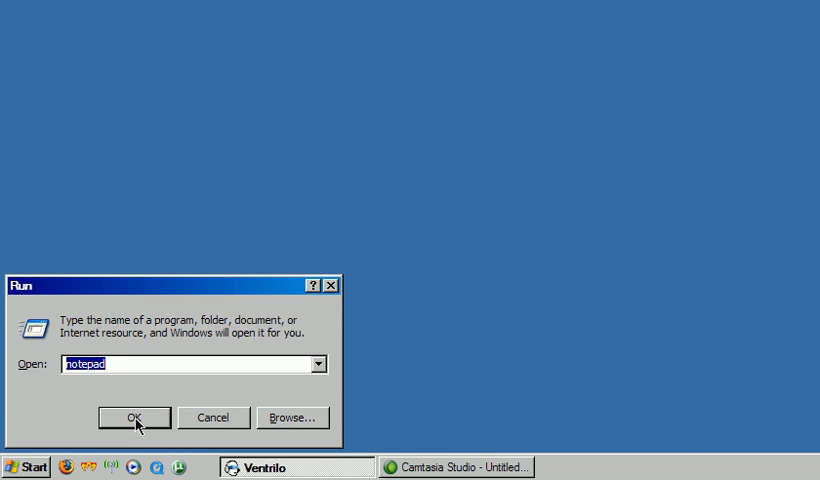
Launch Notepad and type the address eggrotech.invisionplus.net.
left_click(134, 417)
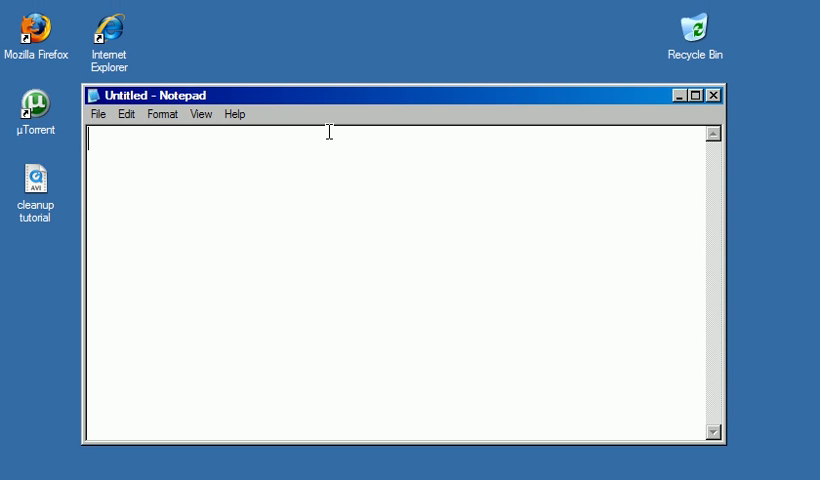
type("eggrotech.")
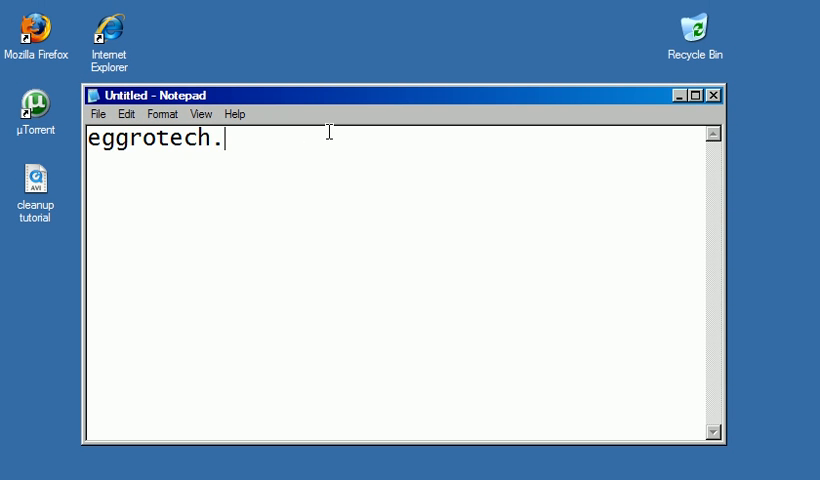
type("invision.pl")
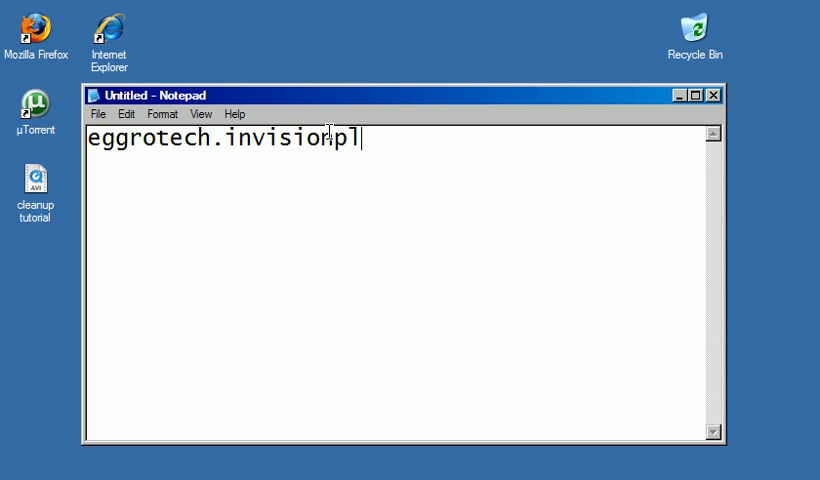
type("plus.")
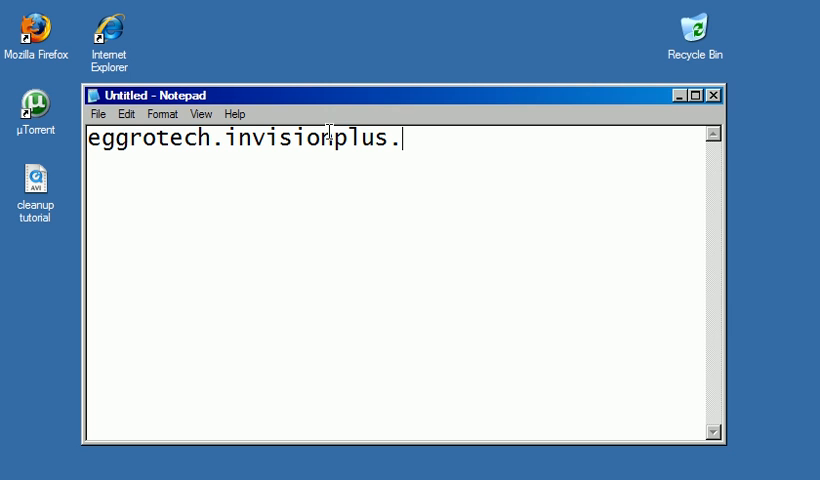
type("net")
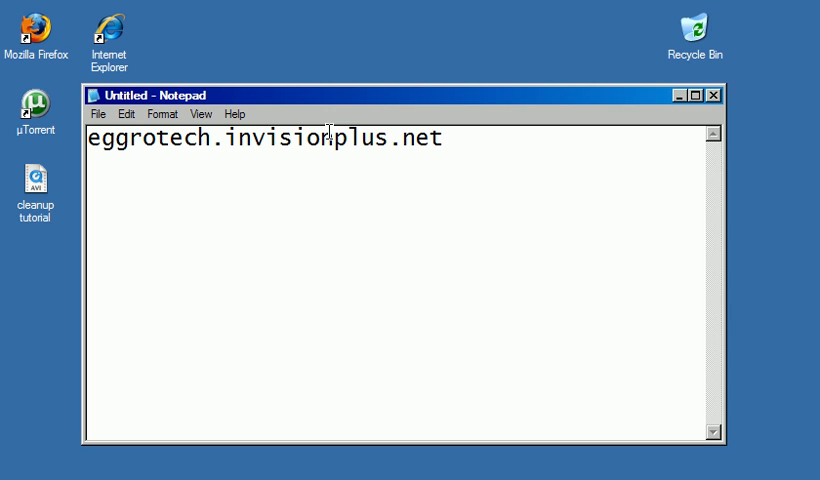